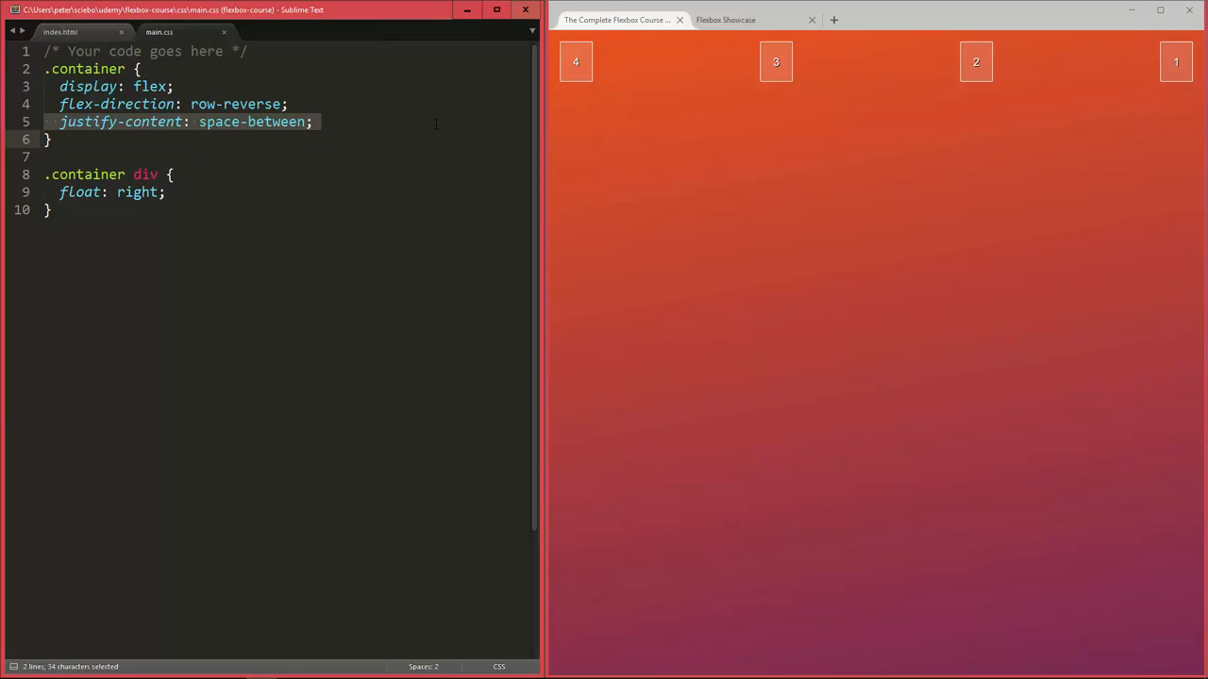
mouse_move(673, 331)
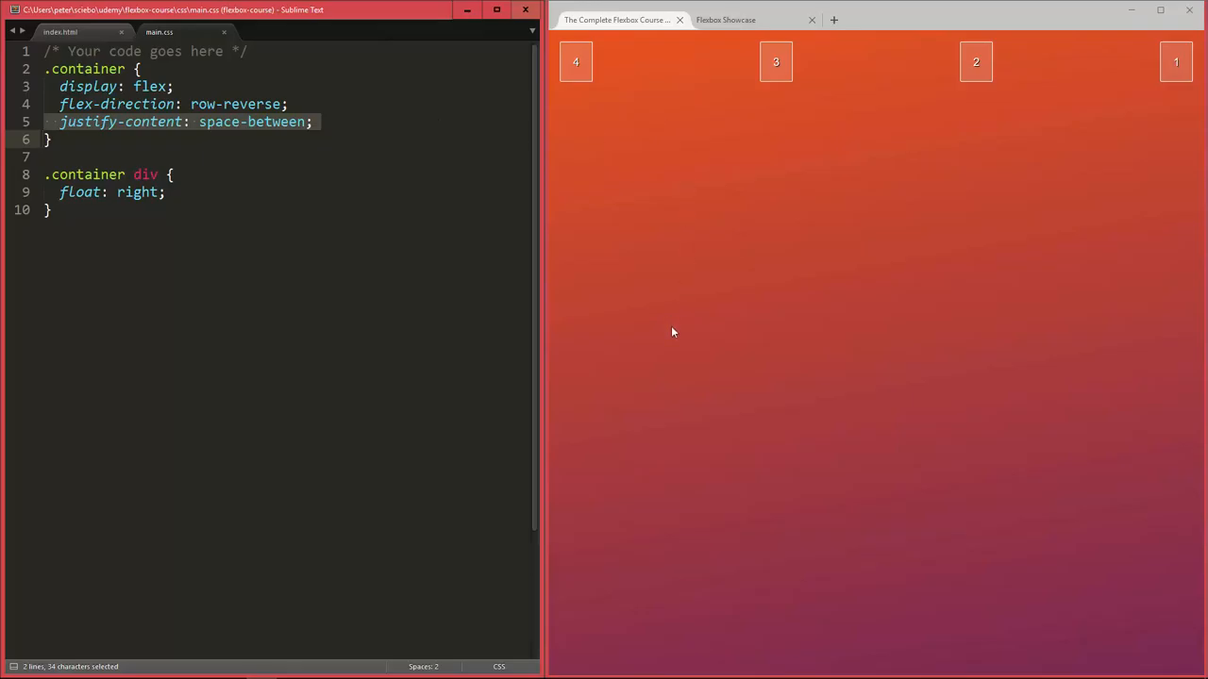
mouse_move(433, 119)
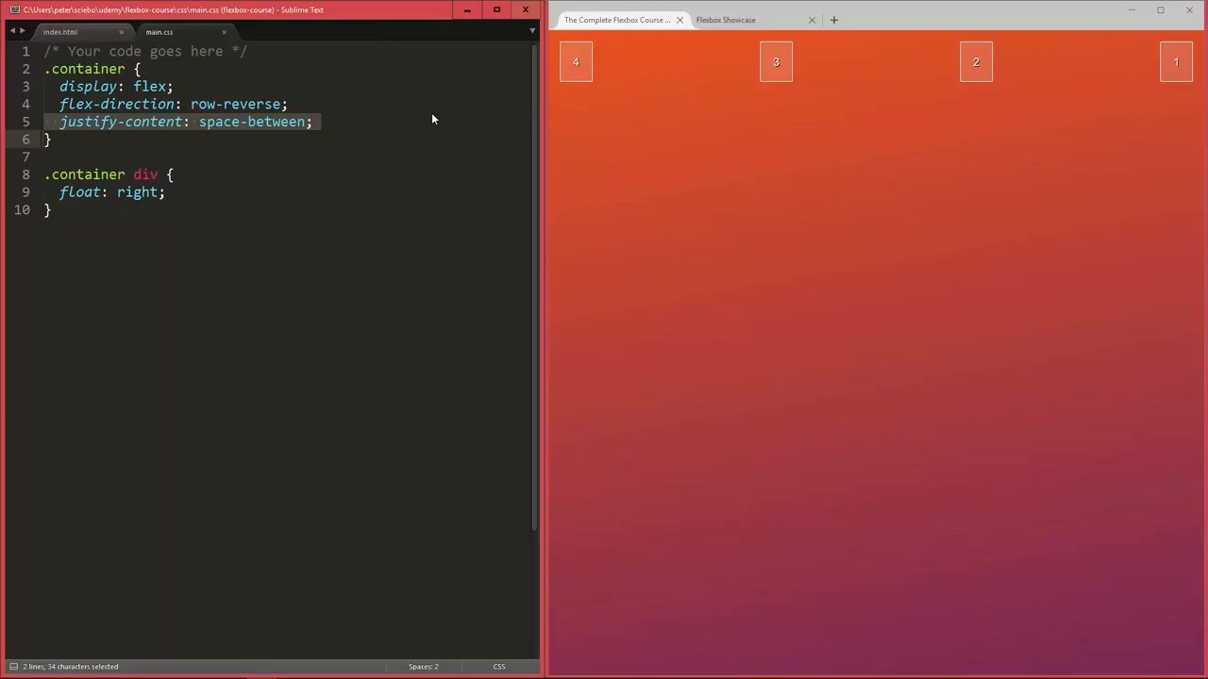
Type an empty align-items declaration in .container, glance at index.html, and return to main.css
type("align-items: ;")
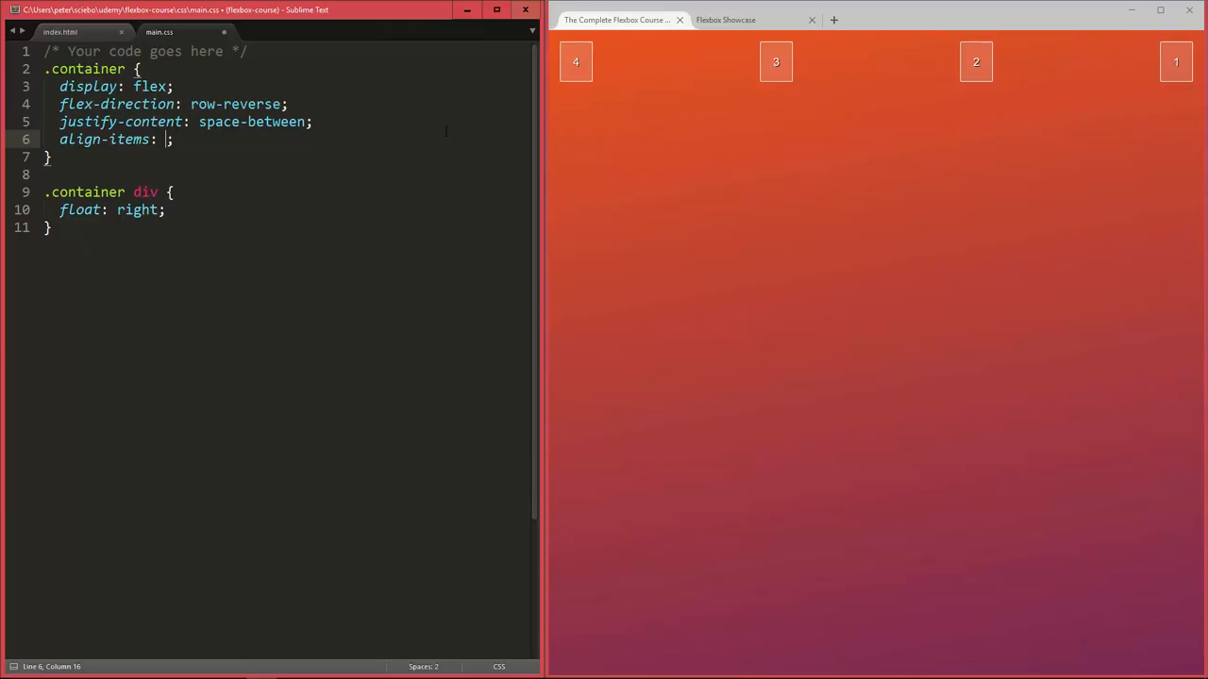
mouse_move(670, 102)
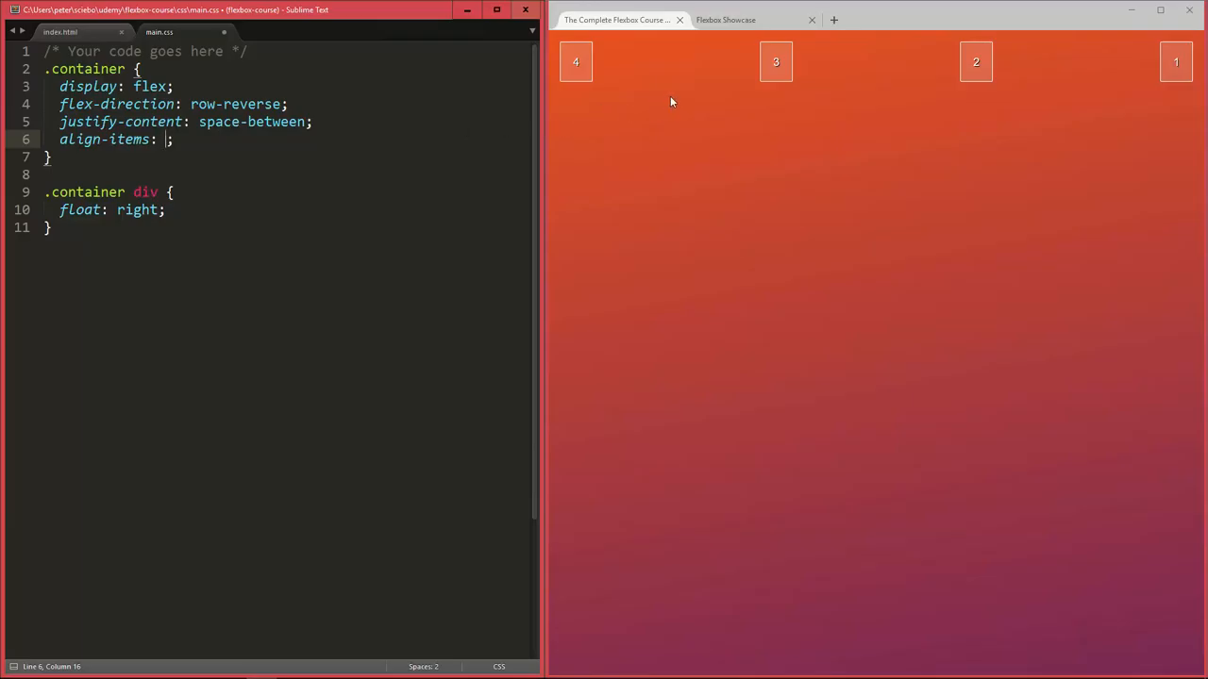
mouse_move(752, 124)
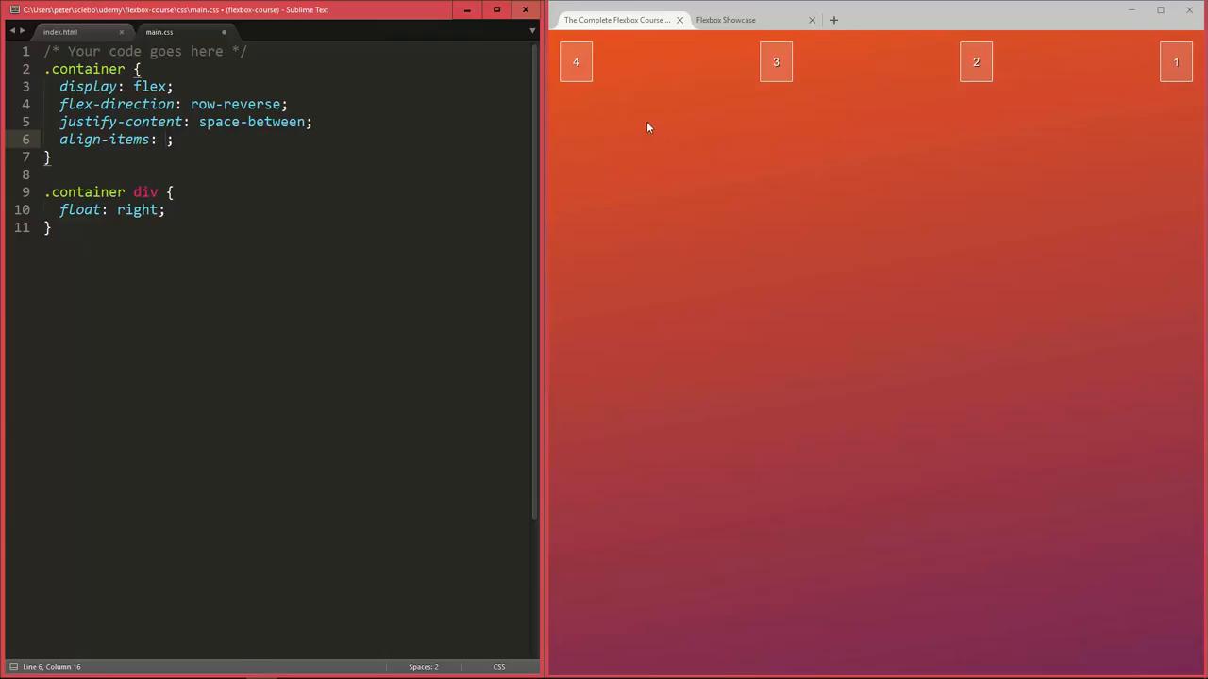
mouse_move(104, 42)
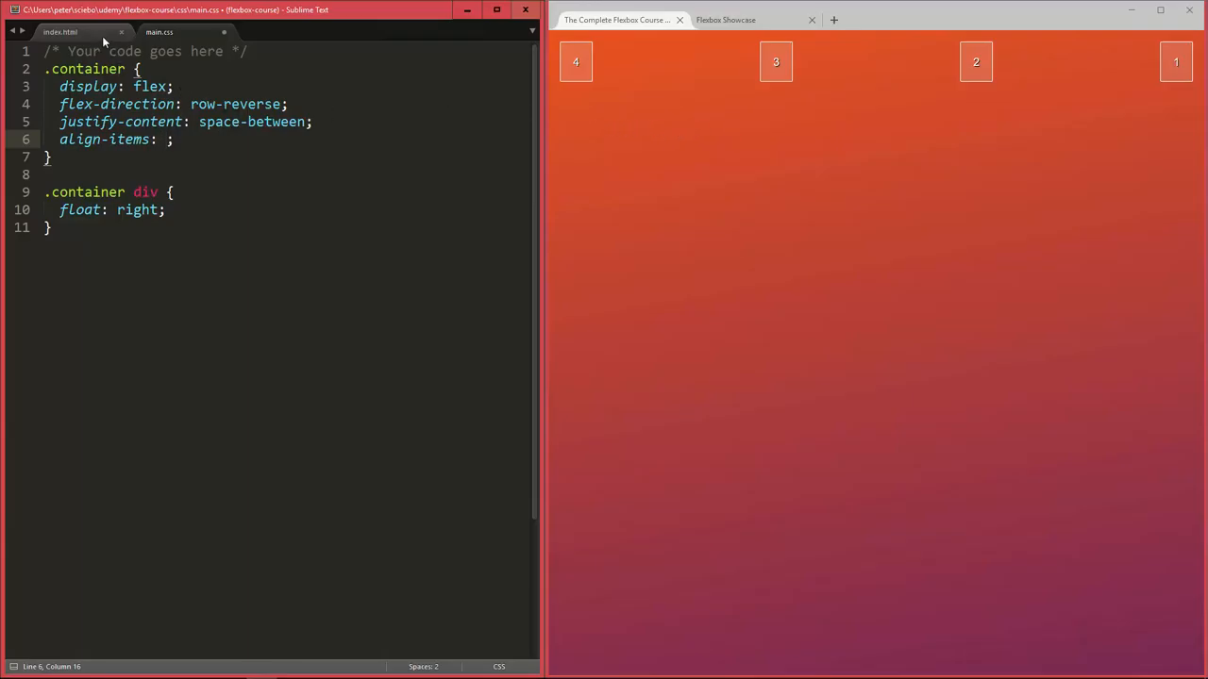
left_click(60, 31)
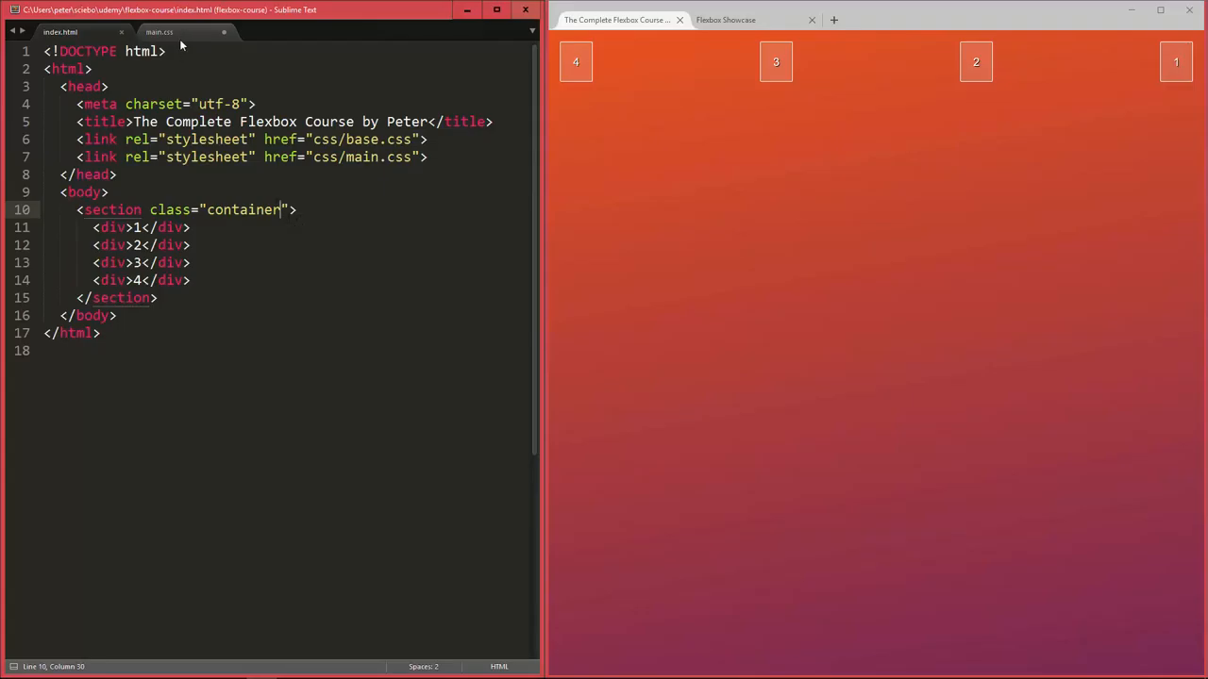
left_click(159, 31)
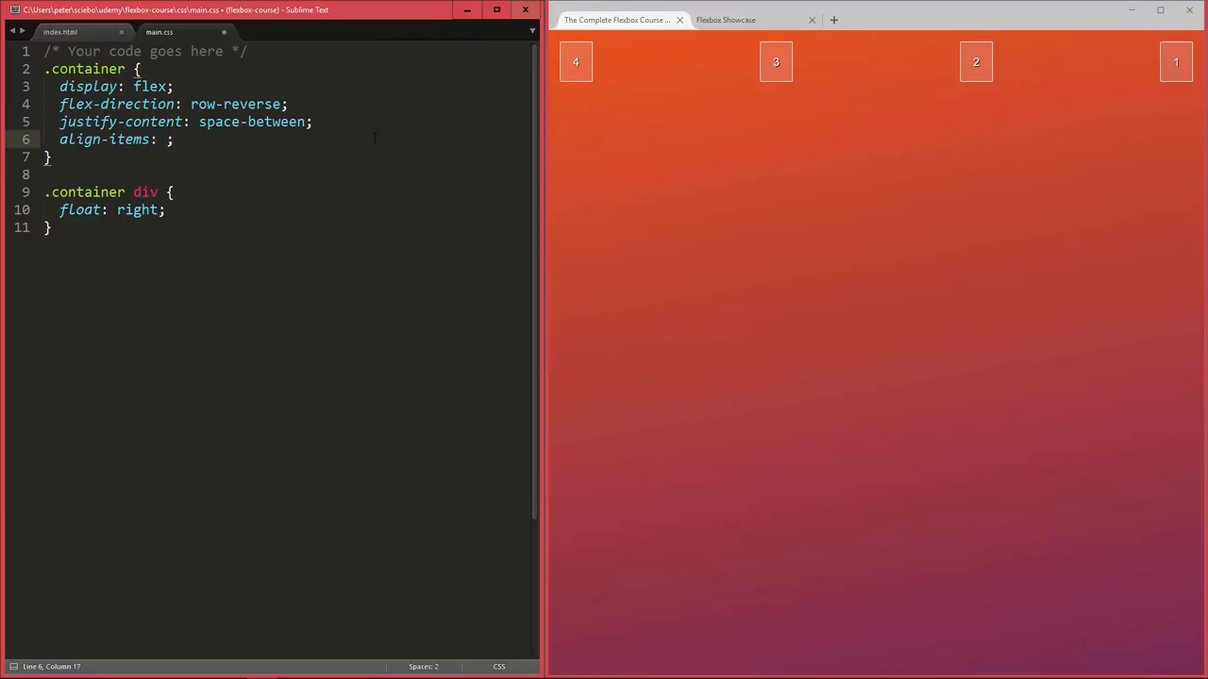
Add border: 1px solid #fff and height: 200px to the .container rule
key("enter")
type("border: ;")
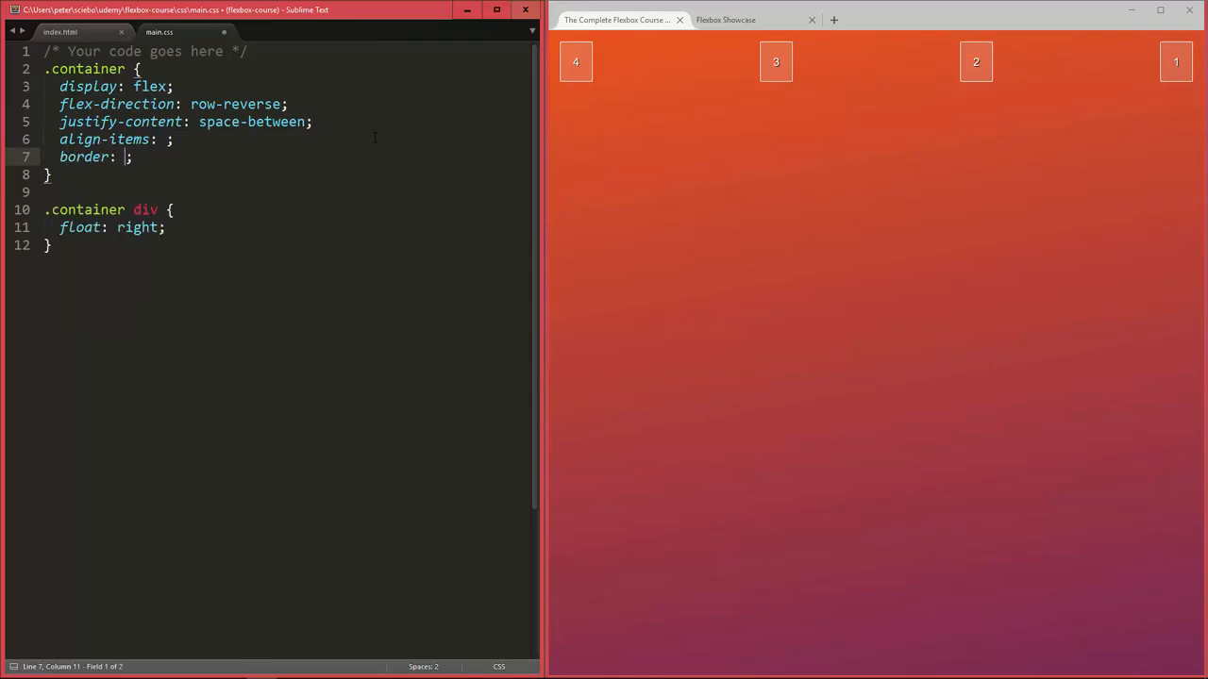
type("1px solid #fff")
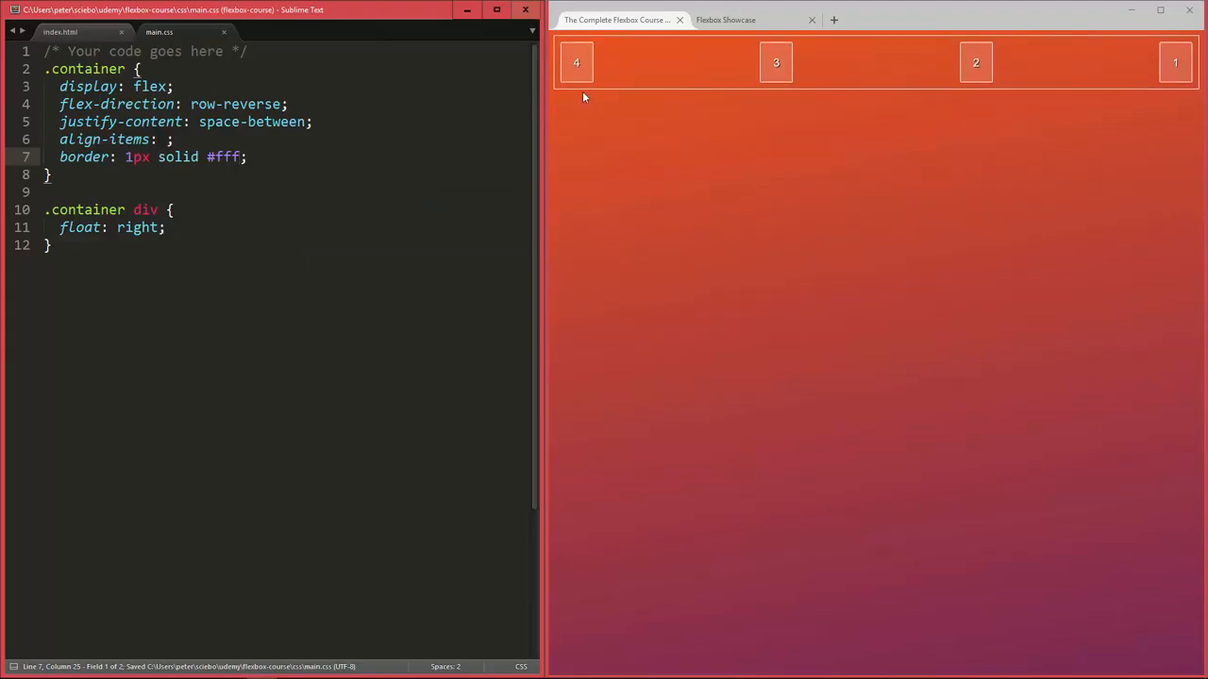
mouse_move(688, 103)
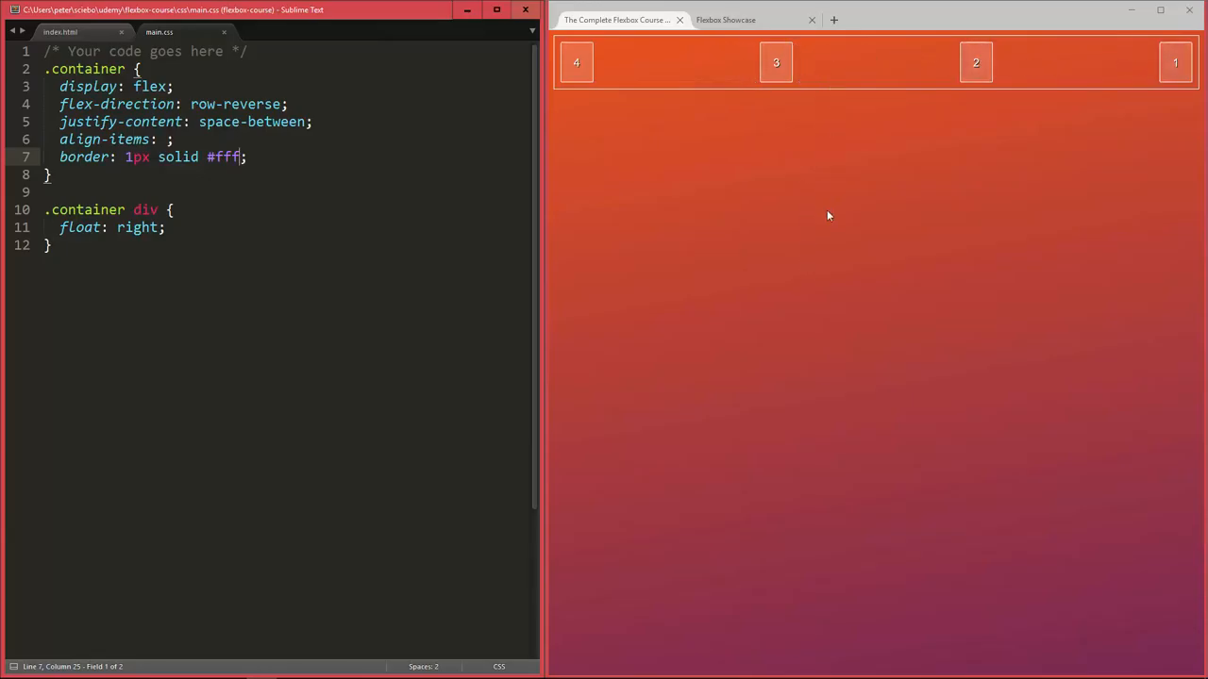
key("enter")
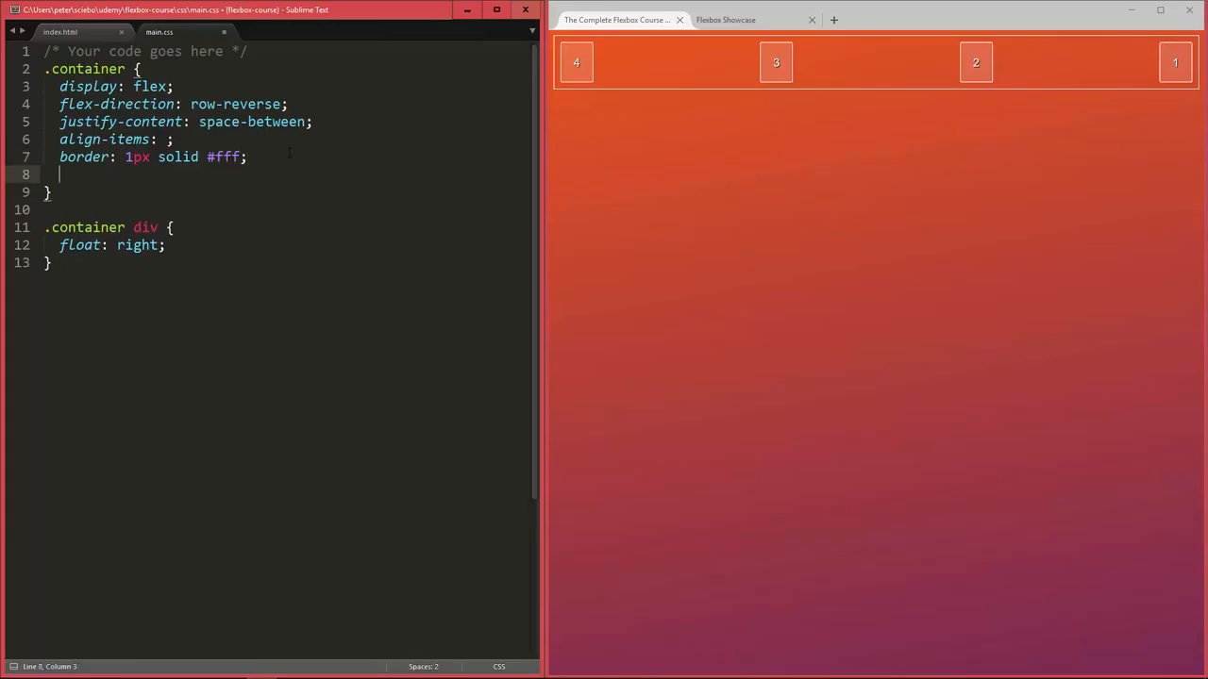
type("height: 100px;")
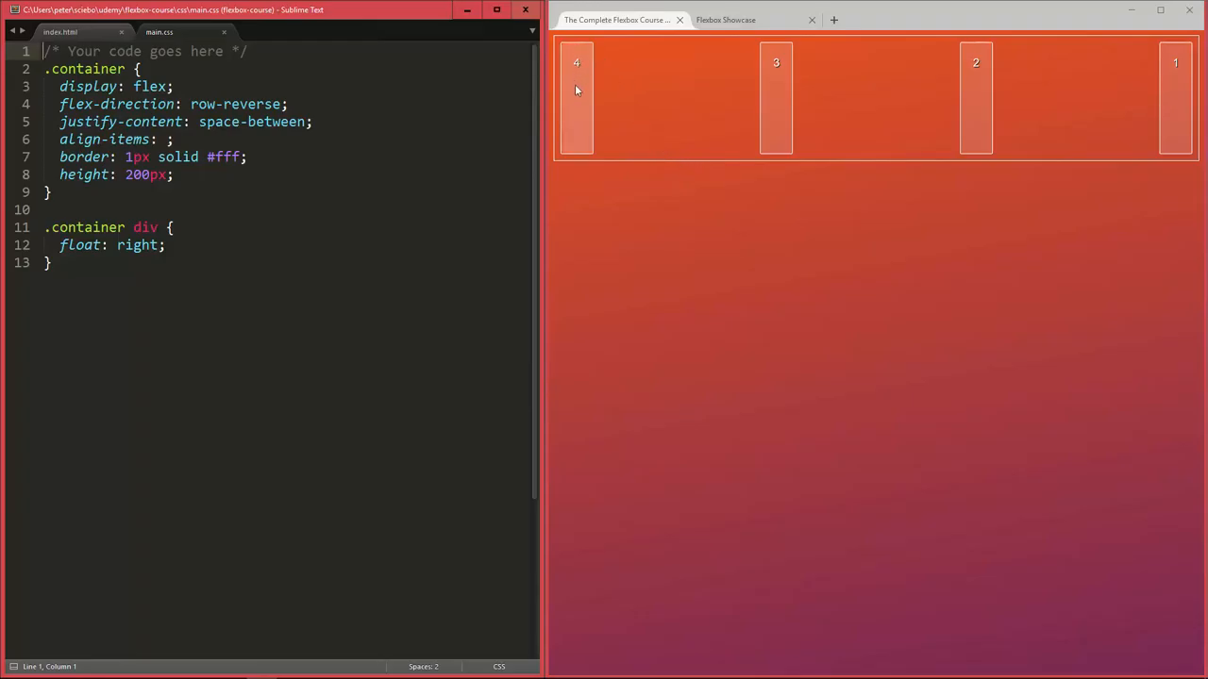
mouse_move(887, 103)
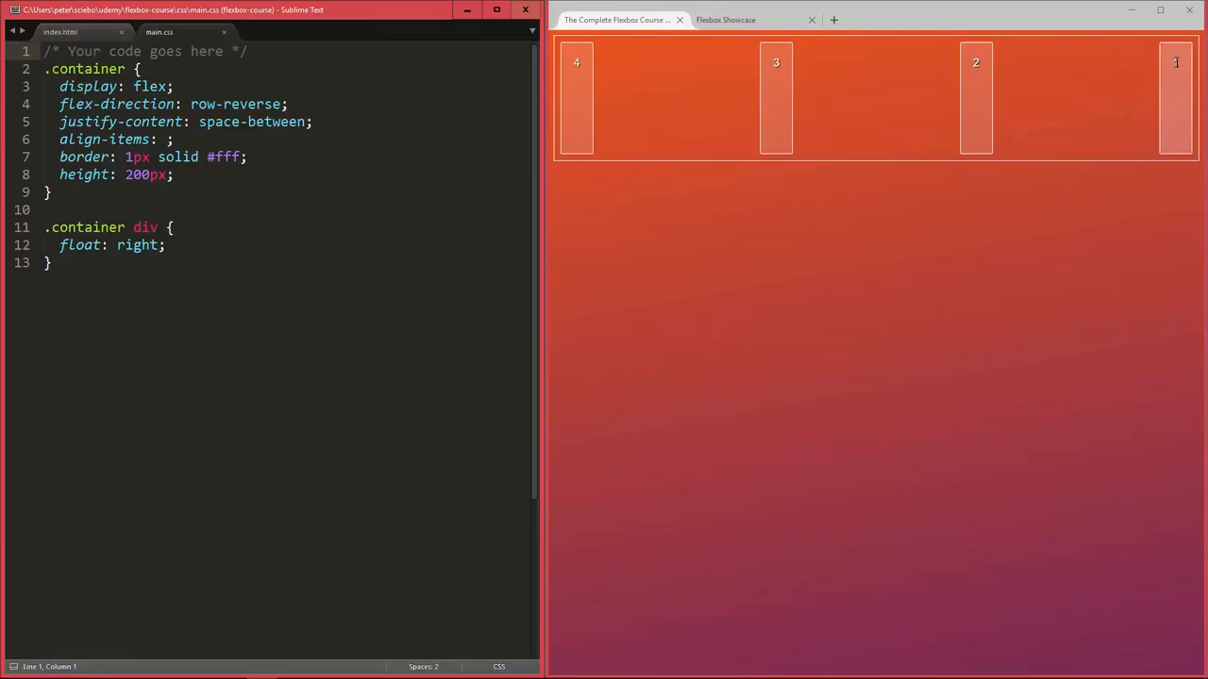
mouse_move(805, 97)
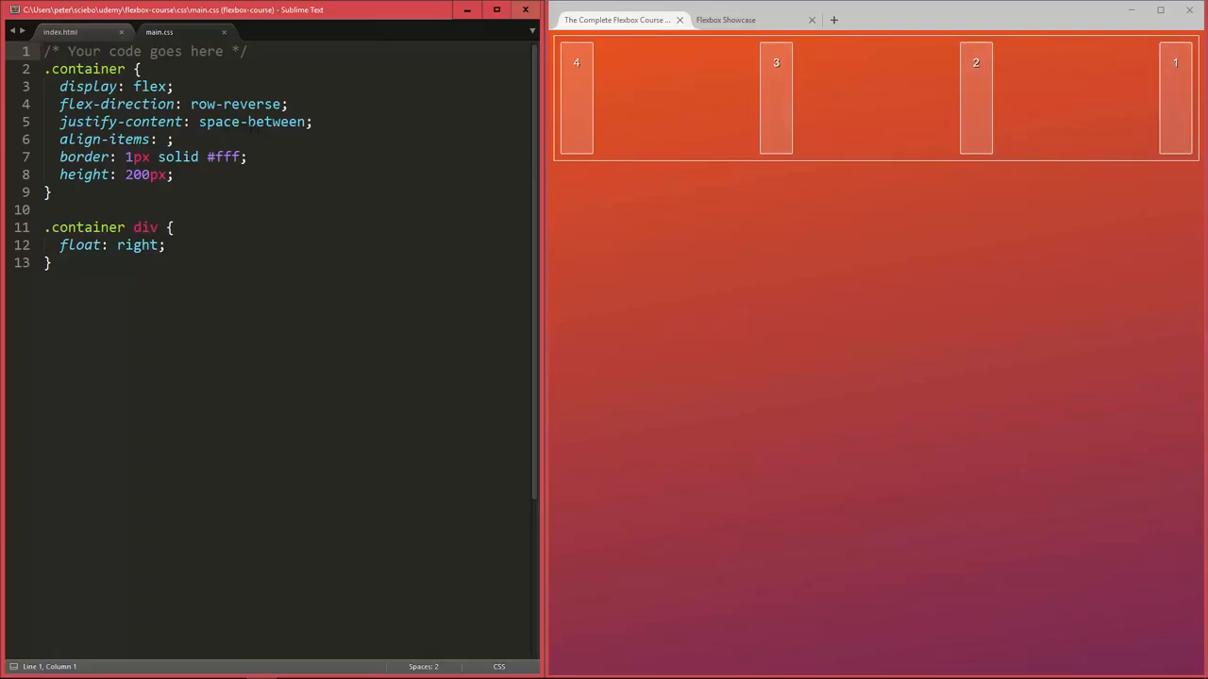
Set align-items to stretch and save
type("s")
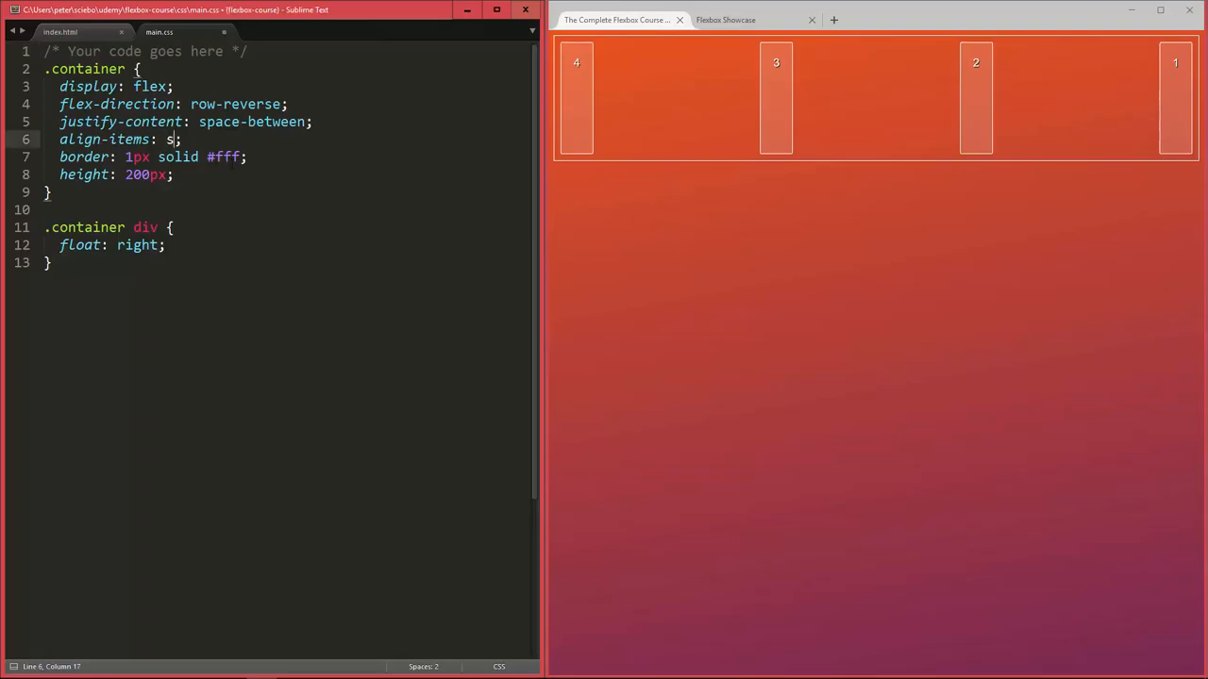
type("tretch")
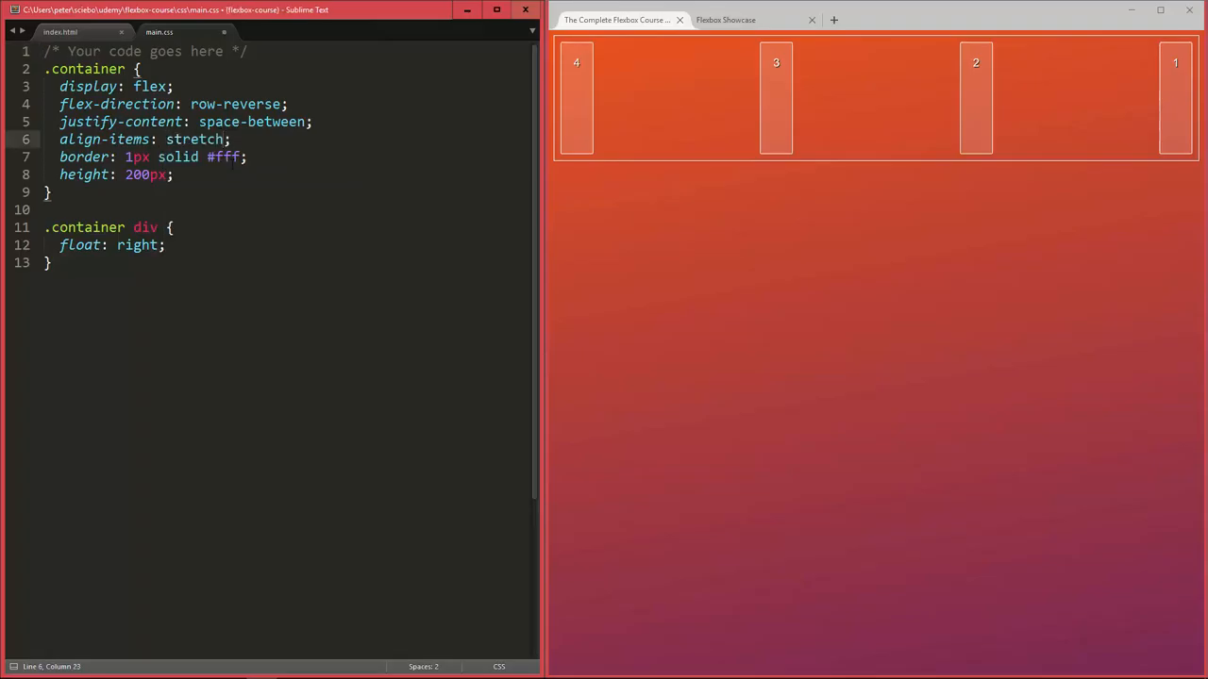
key("ctrl+s")
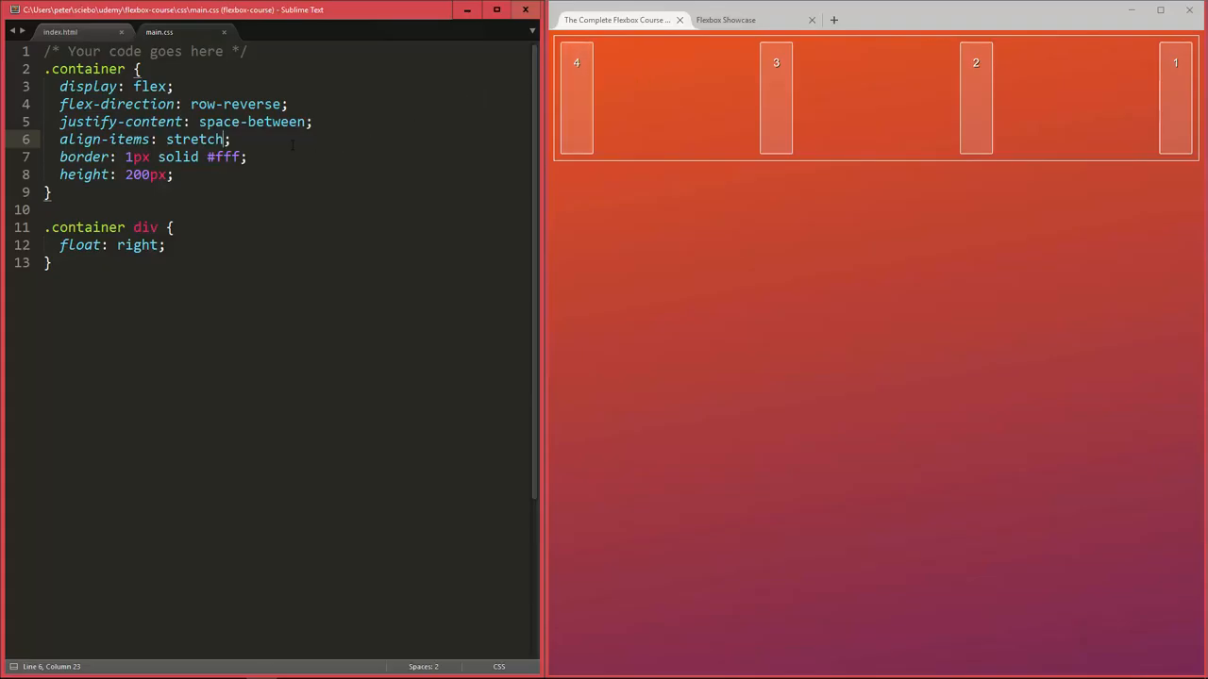
Try flex-start, flex-end and center as the align-items value
type("flex-sta")
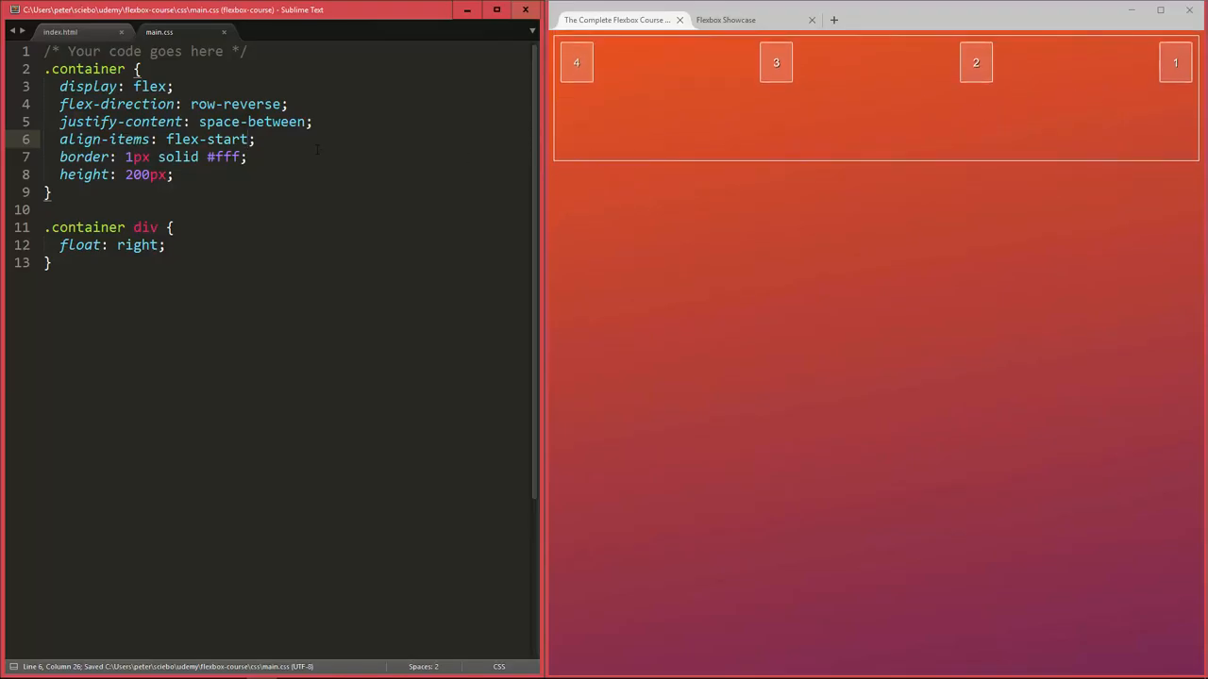
key("backspace")
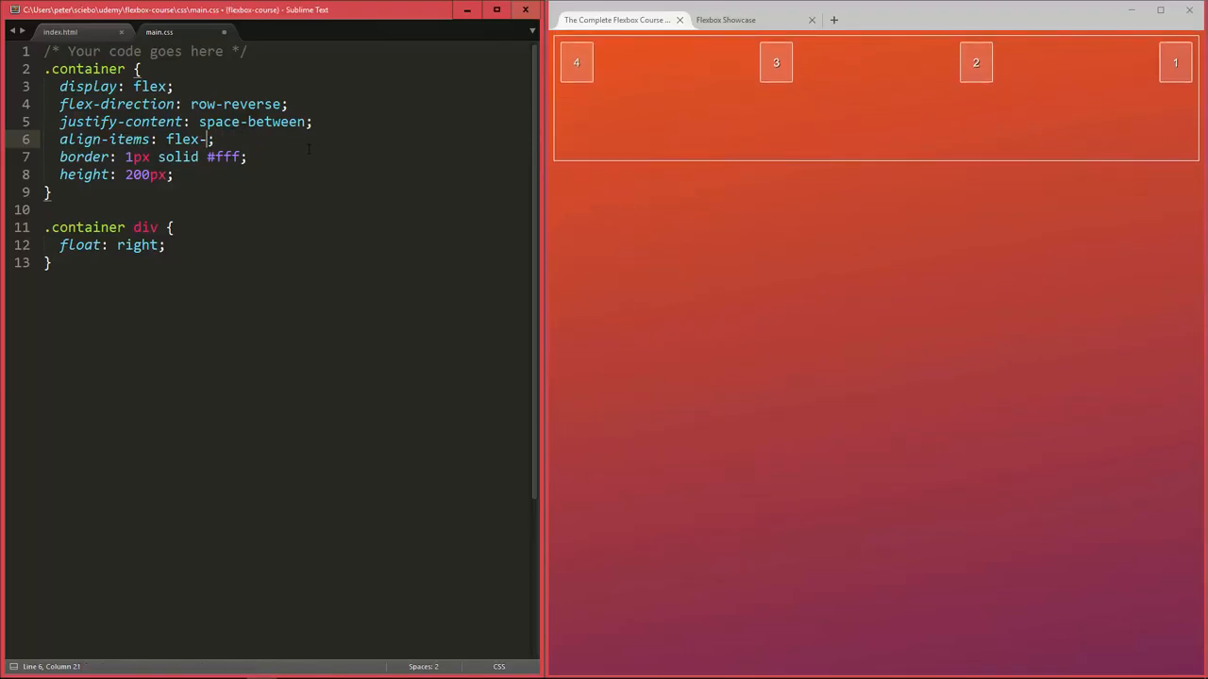
type("end")
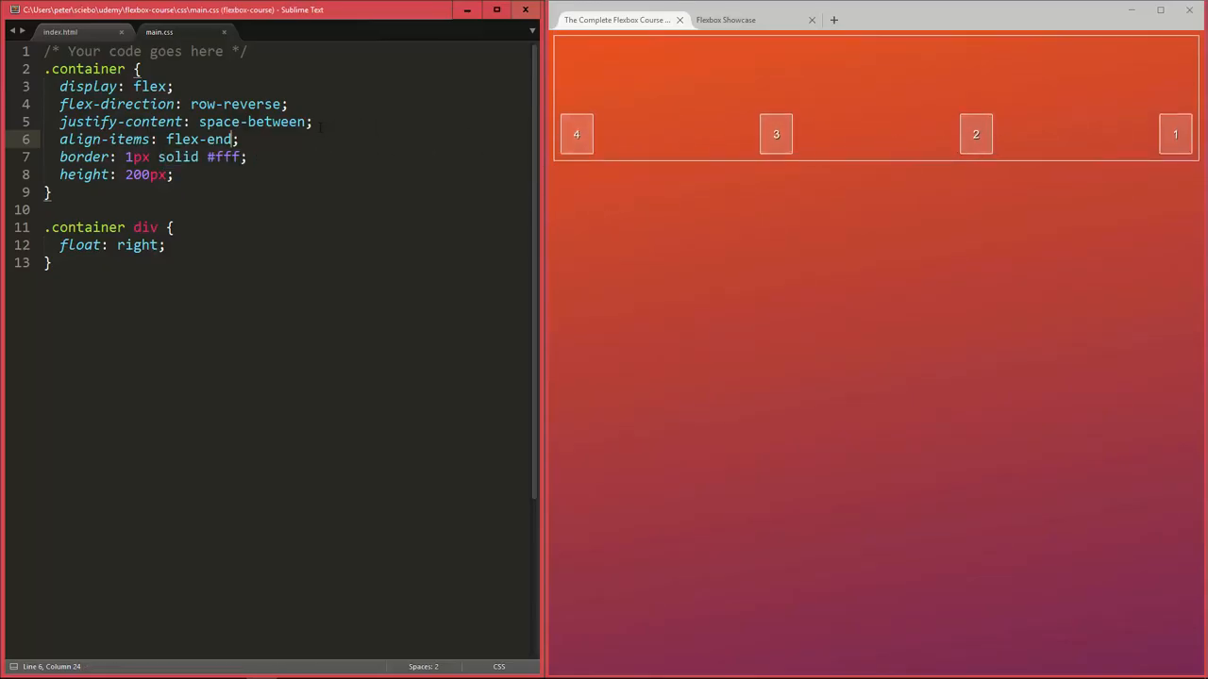
key("BackSpace")
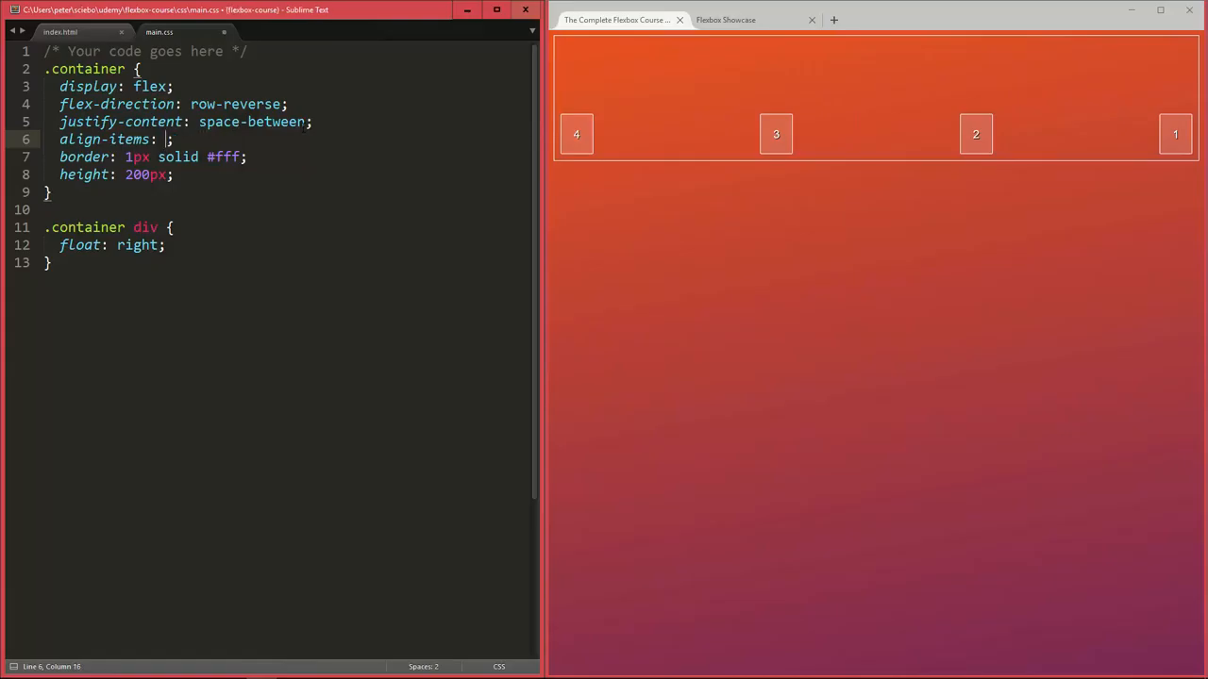
type("center")
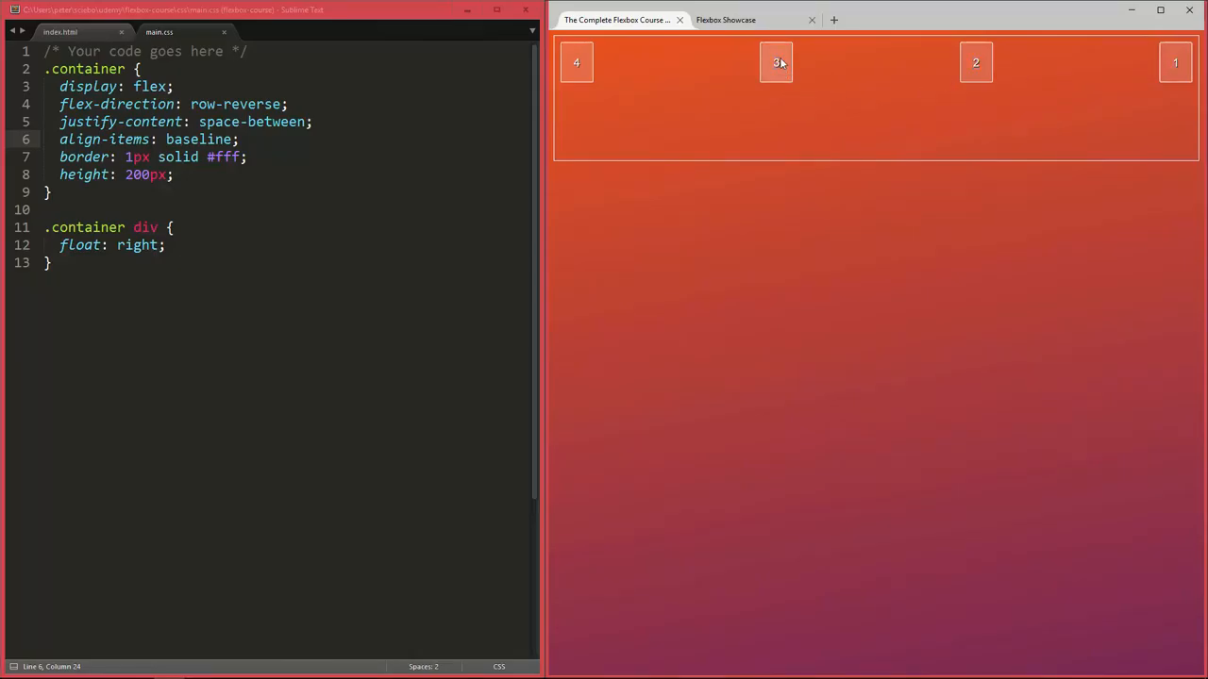
mouse_move(661, 80)
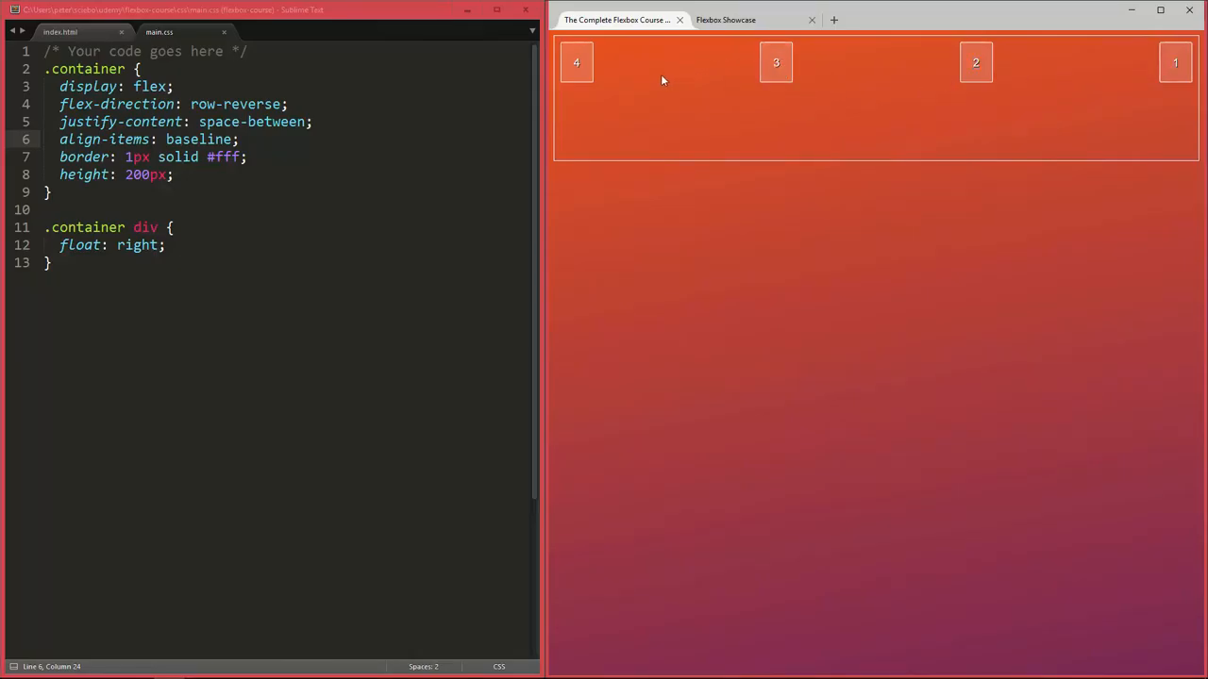
Add a .container div:nth-child(2) rule with font-size: 40px at the end of main.css
left_click(52, 262)
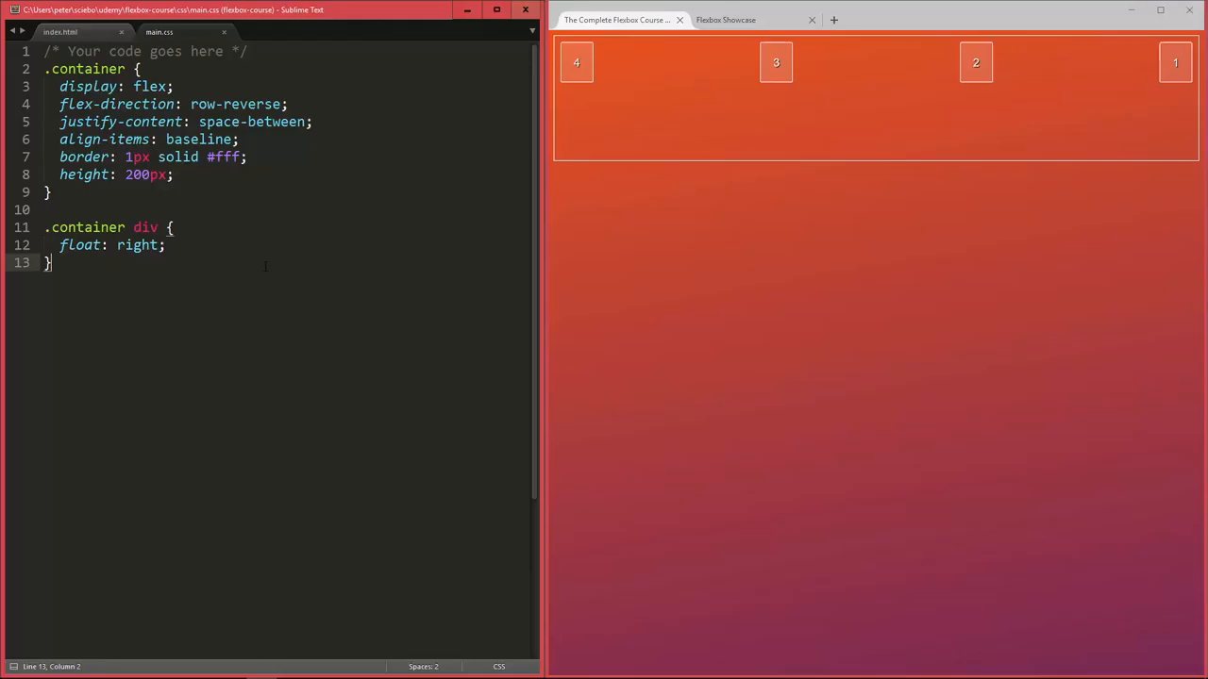
type(".container div:nt")
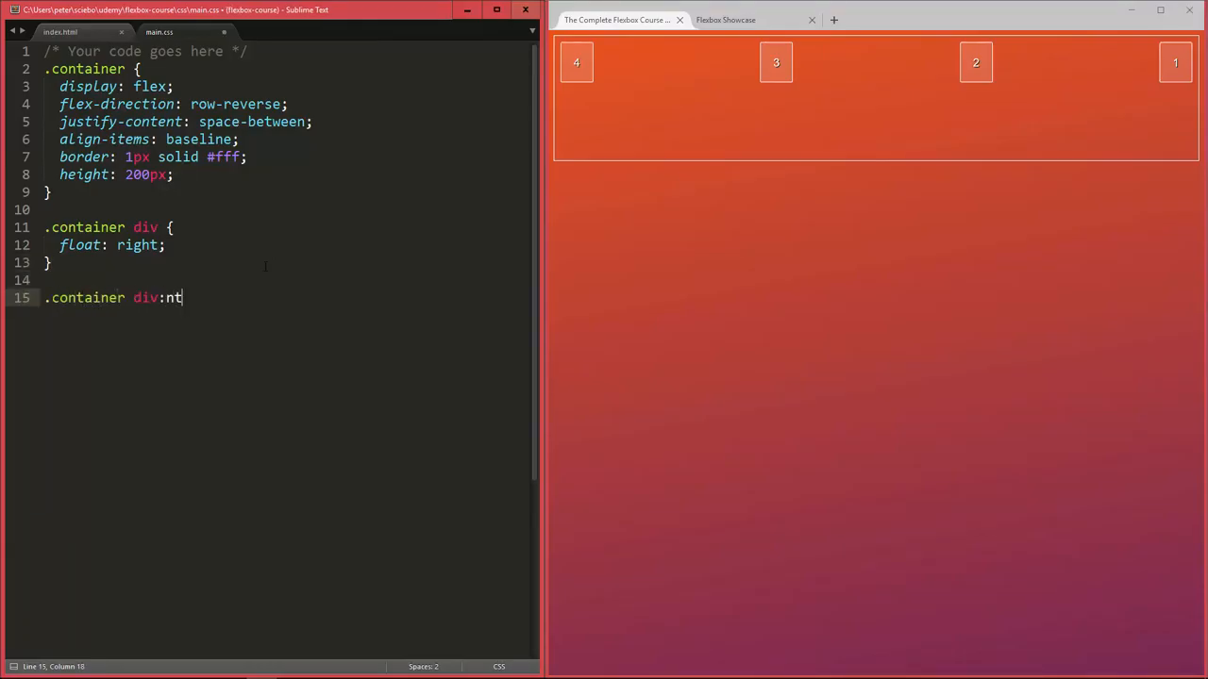
type("h-child(2) {")
type("fs")
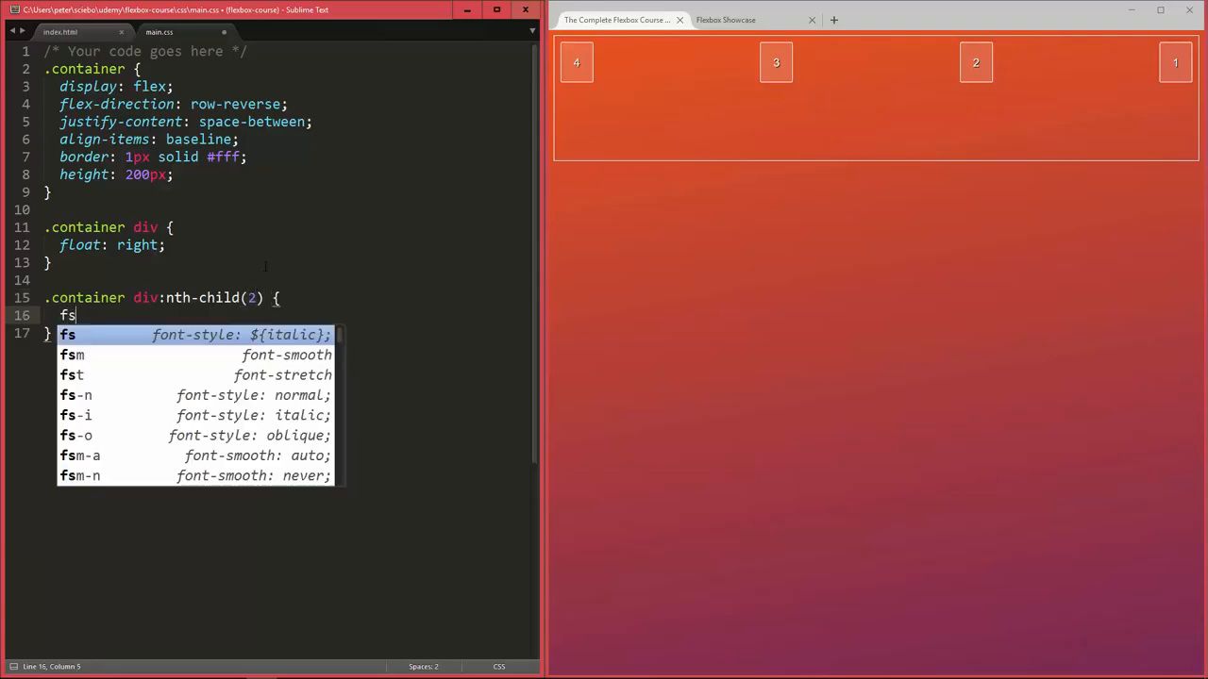
type("z")
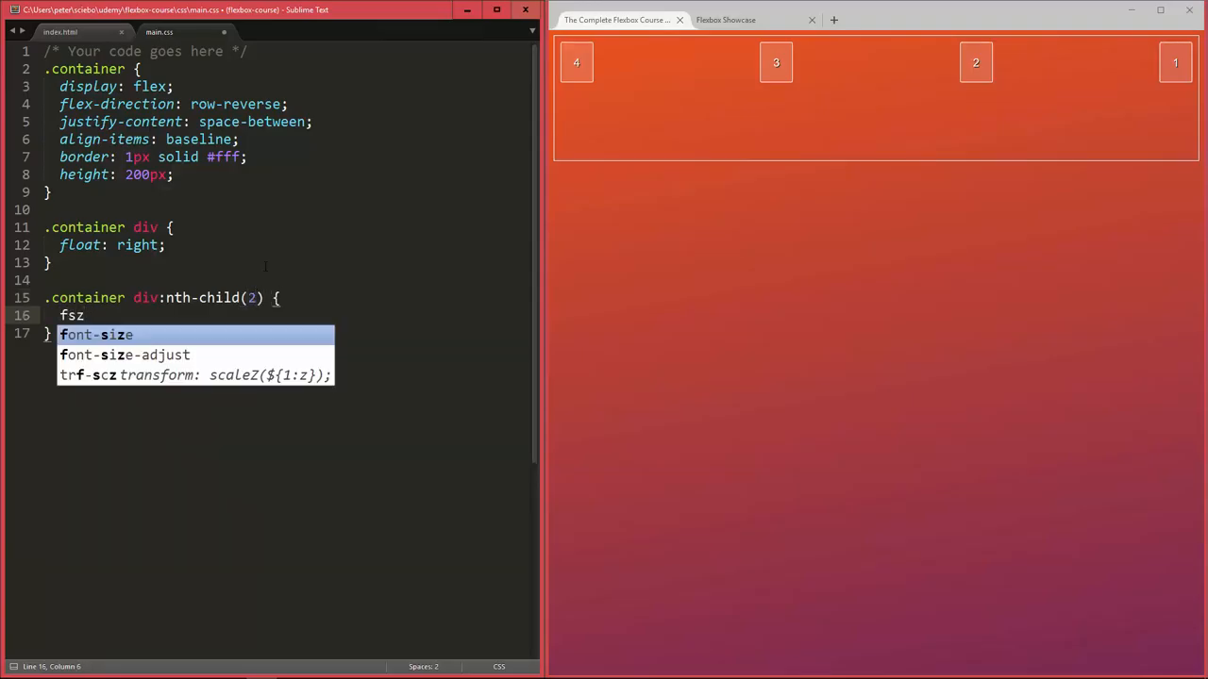
type("font-size: 20p")
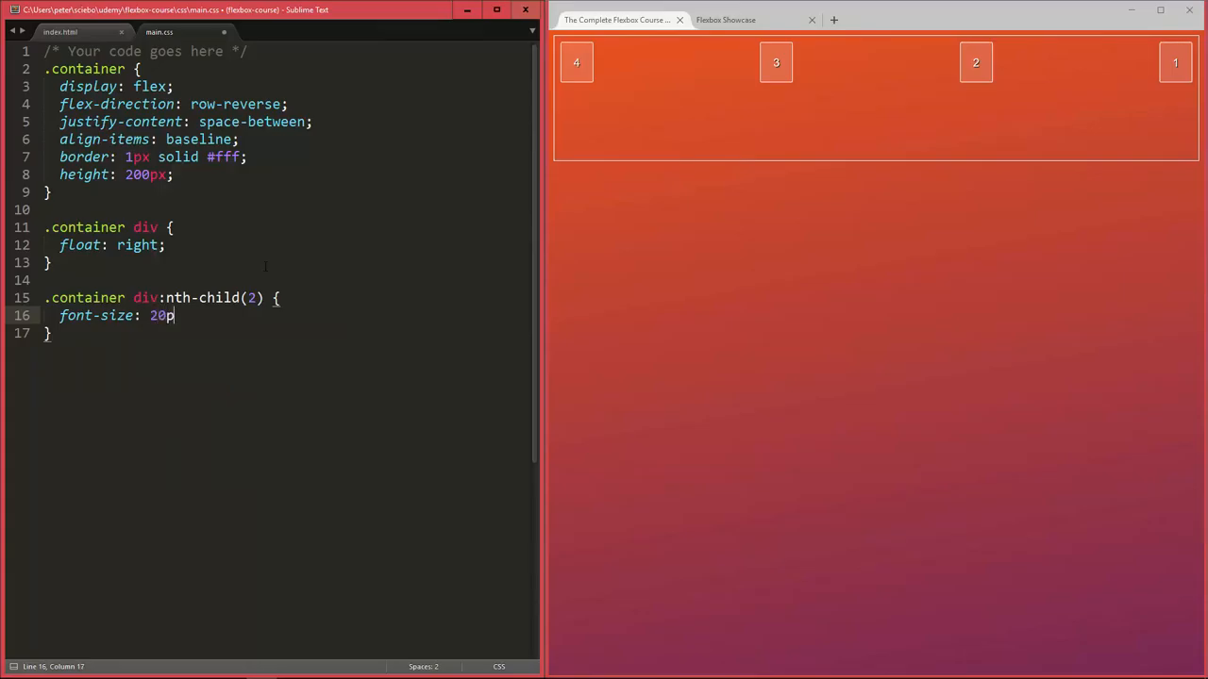
type("x;")
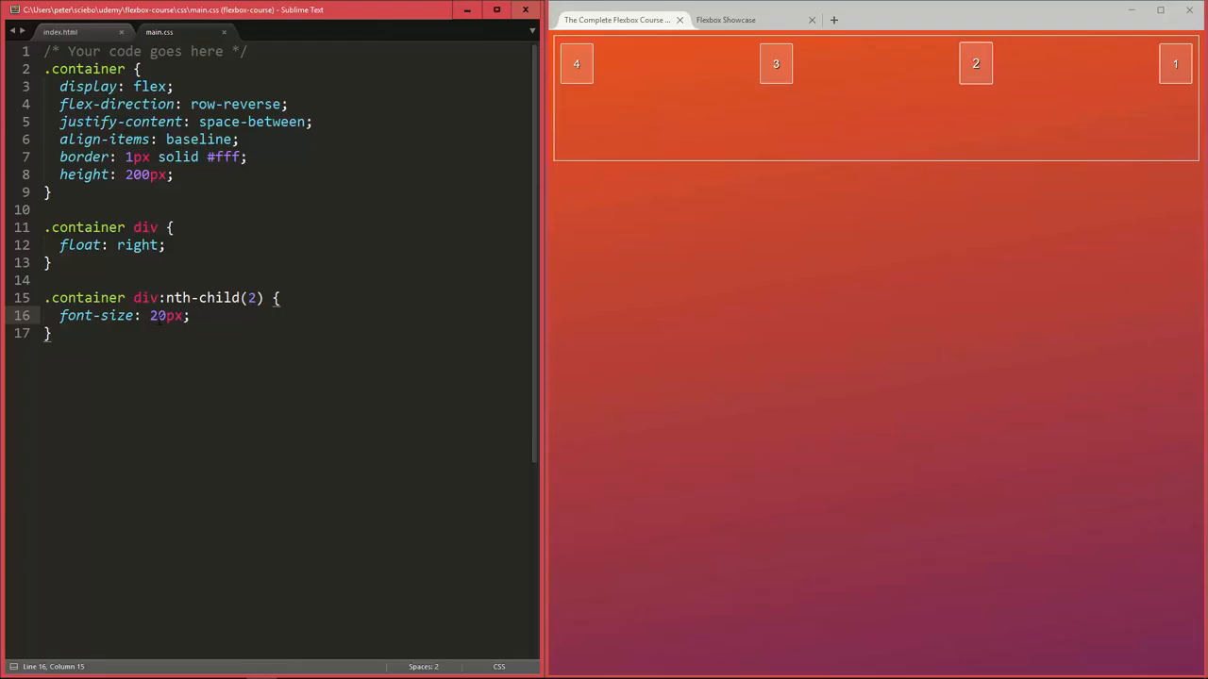
type("40")
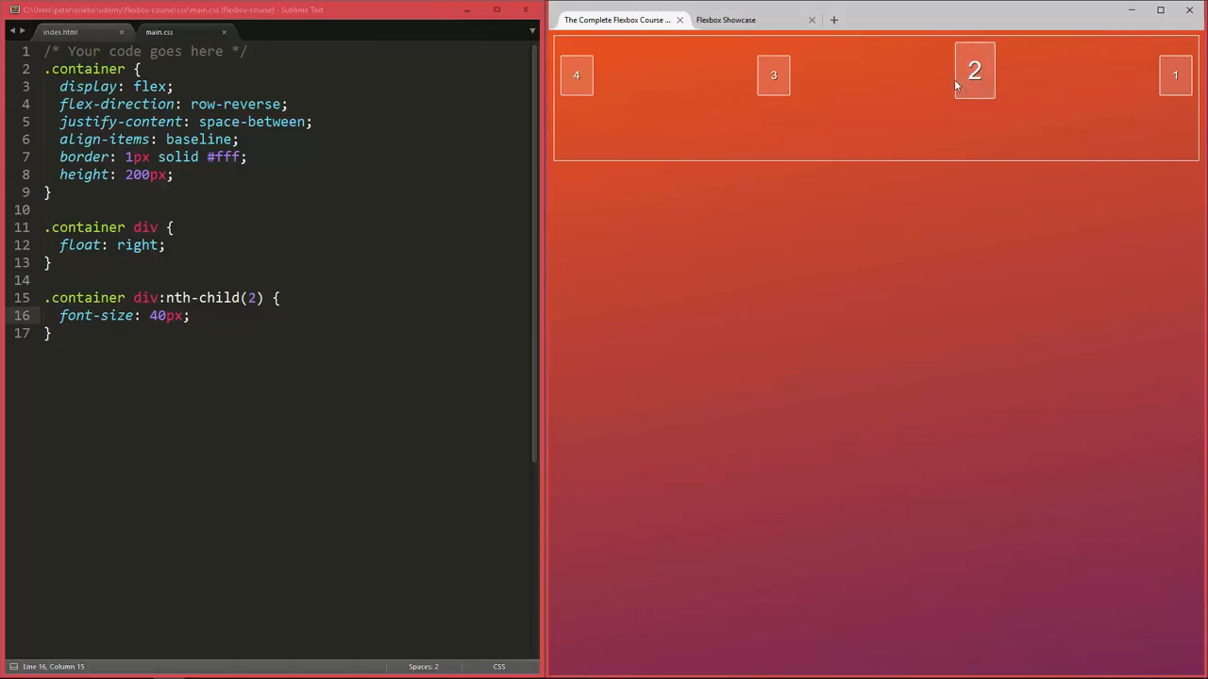
mouse_move(1015, 85)
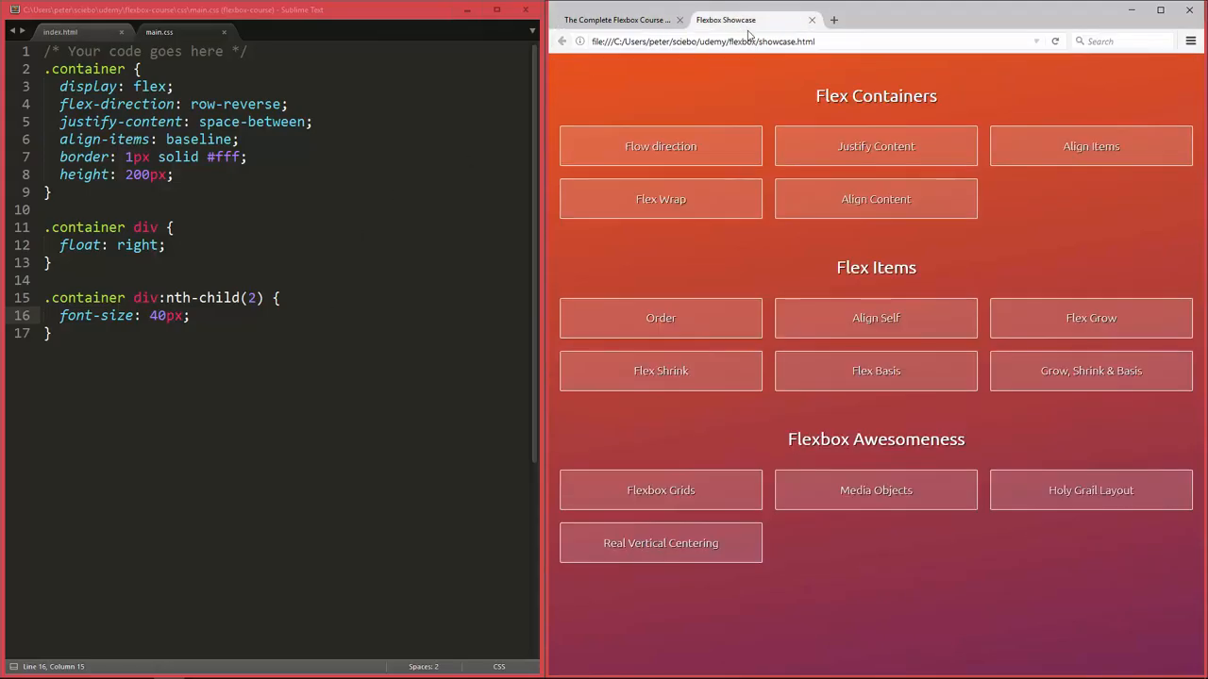
Scroll the Flexbox Showcase align-items page down to the baseline example
scroll("down", 3)
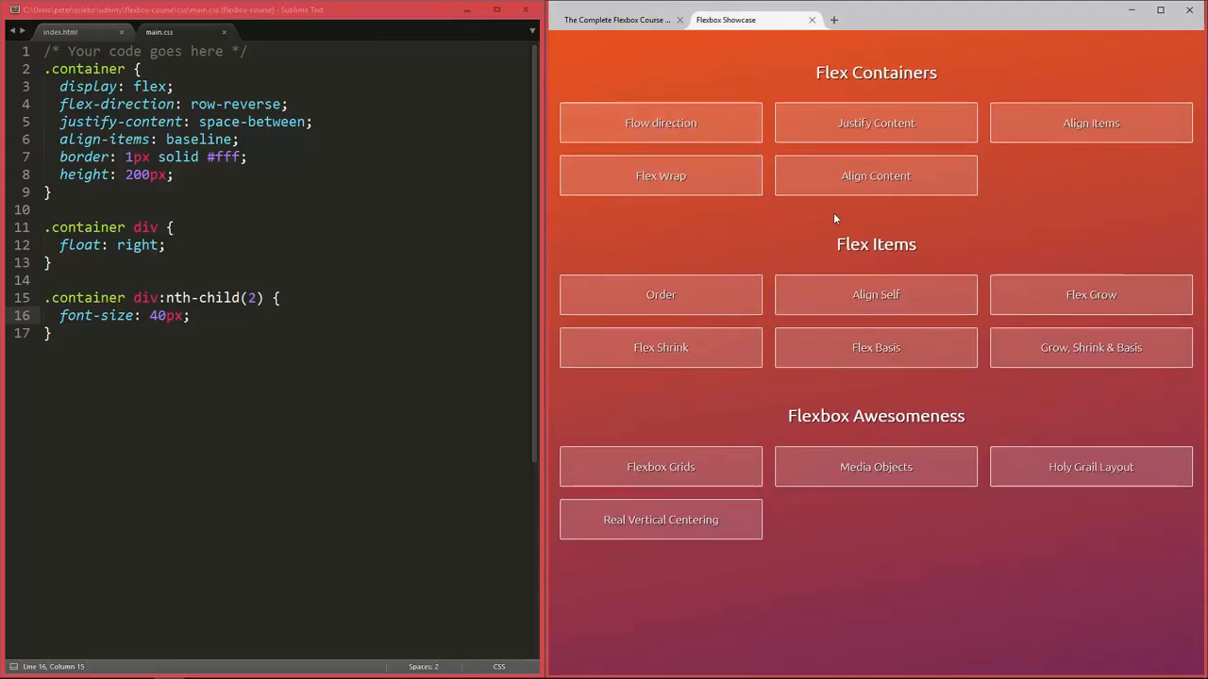
mouse_move(1091, 123)
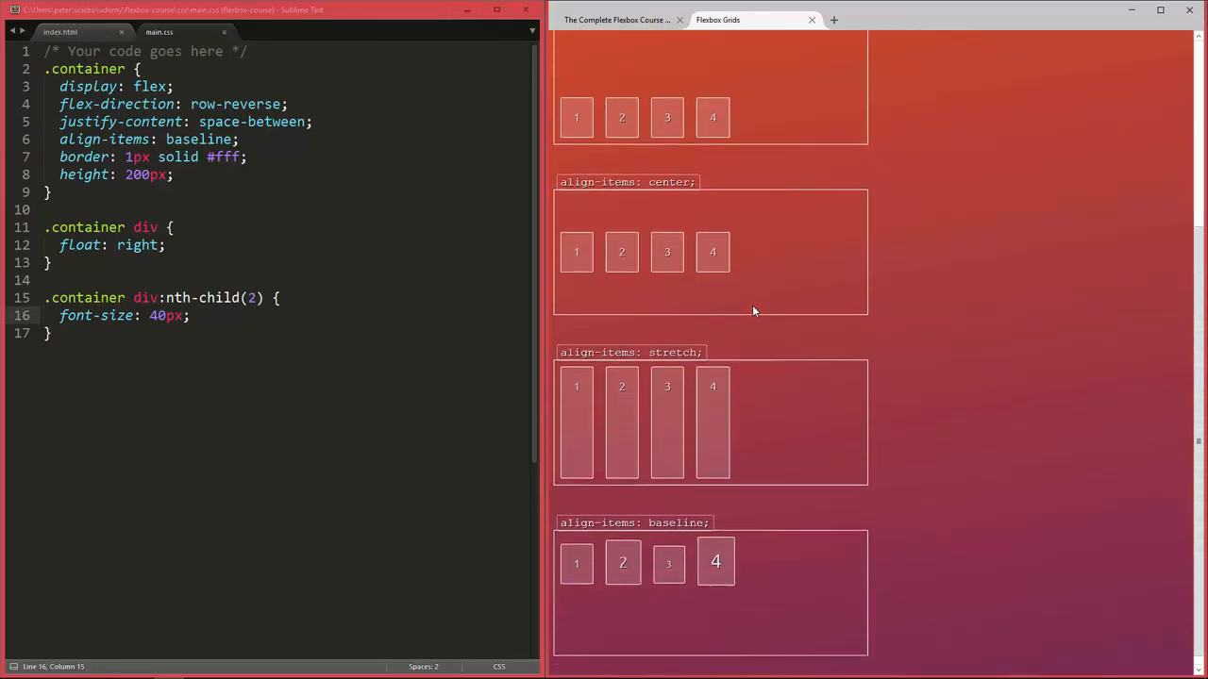
scroll("down", 3)
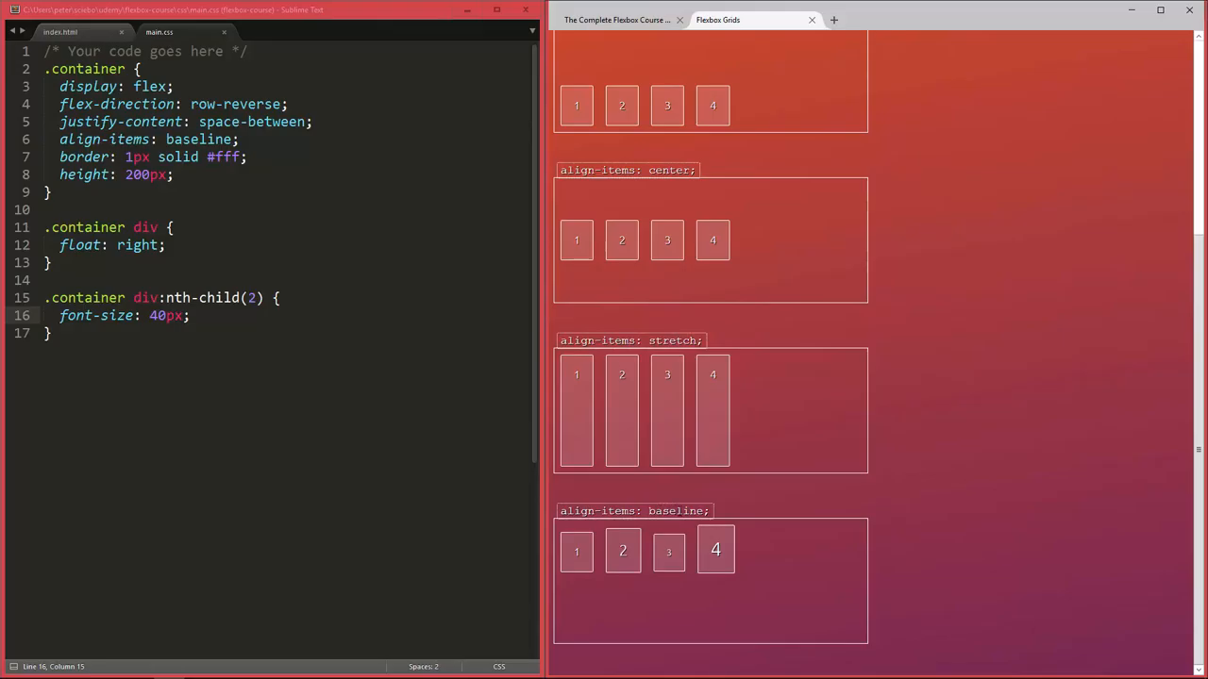
mouse_move(667, 557)
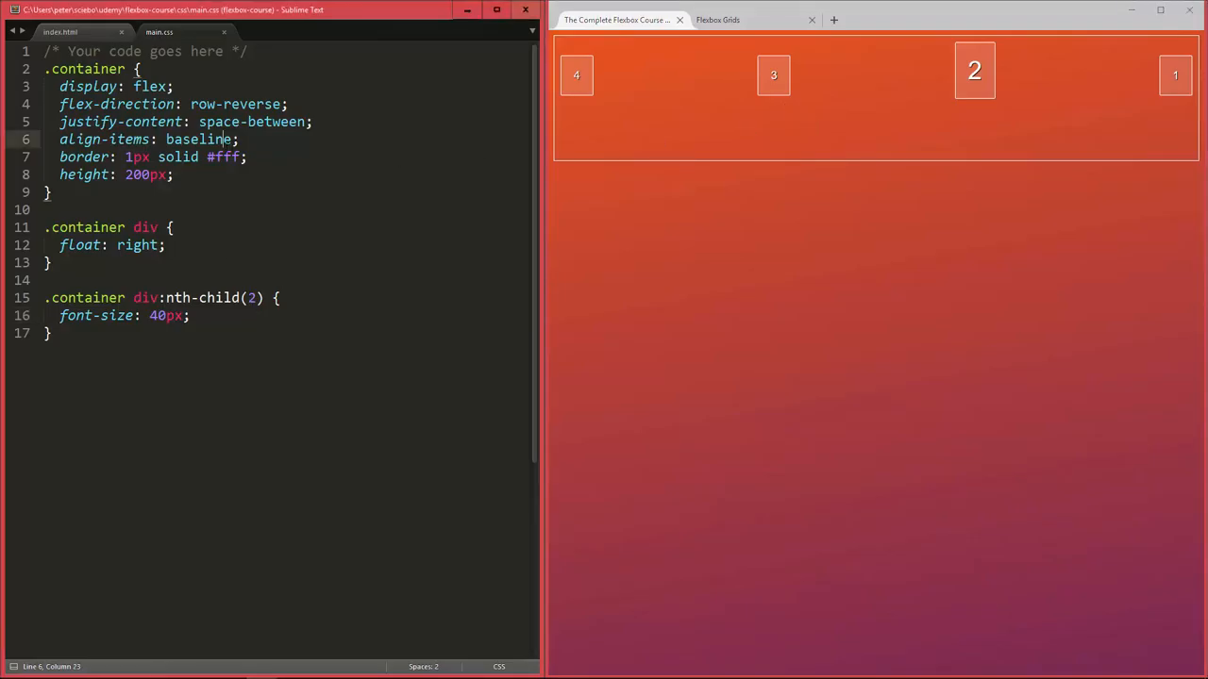
Change align-items from baseline to flex-start and select that declaration line
type("flex-start")
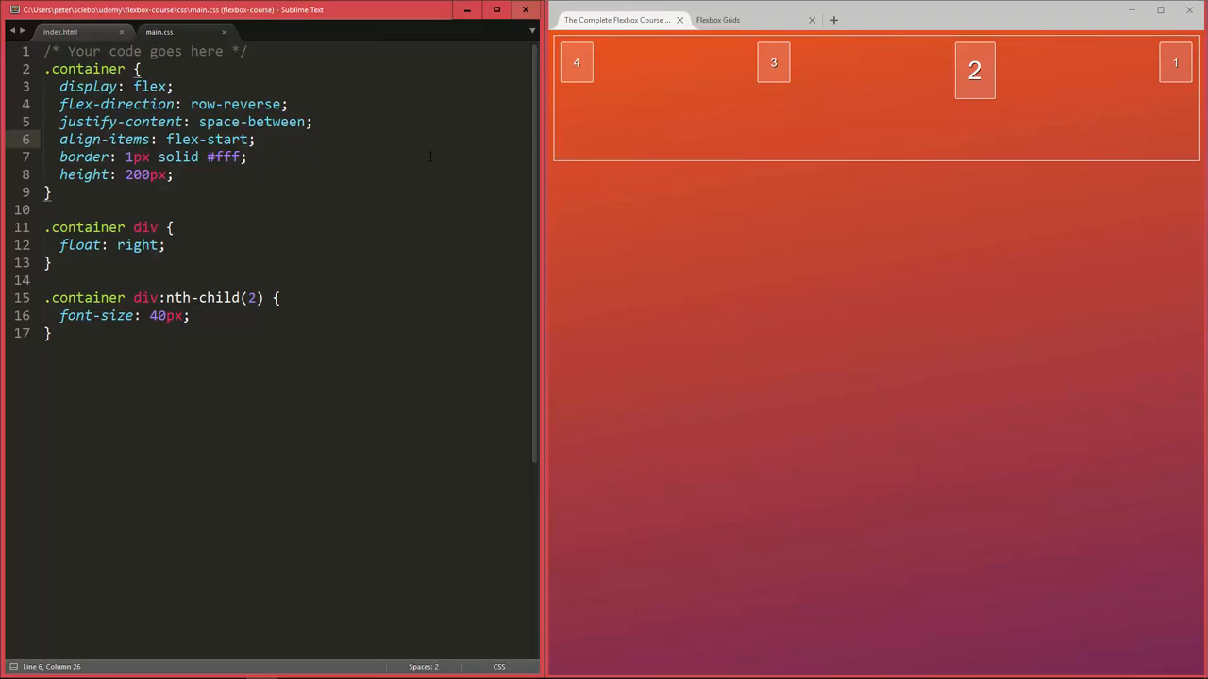
left_click_drag(59, 138, 254, 138)
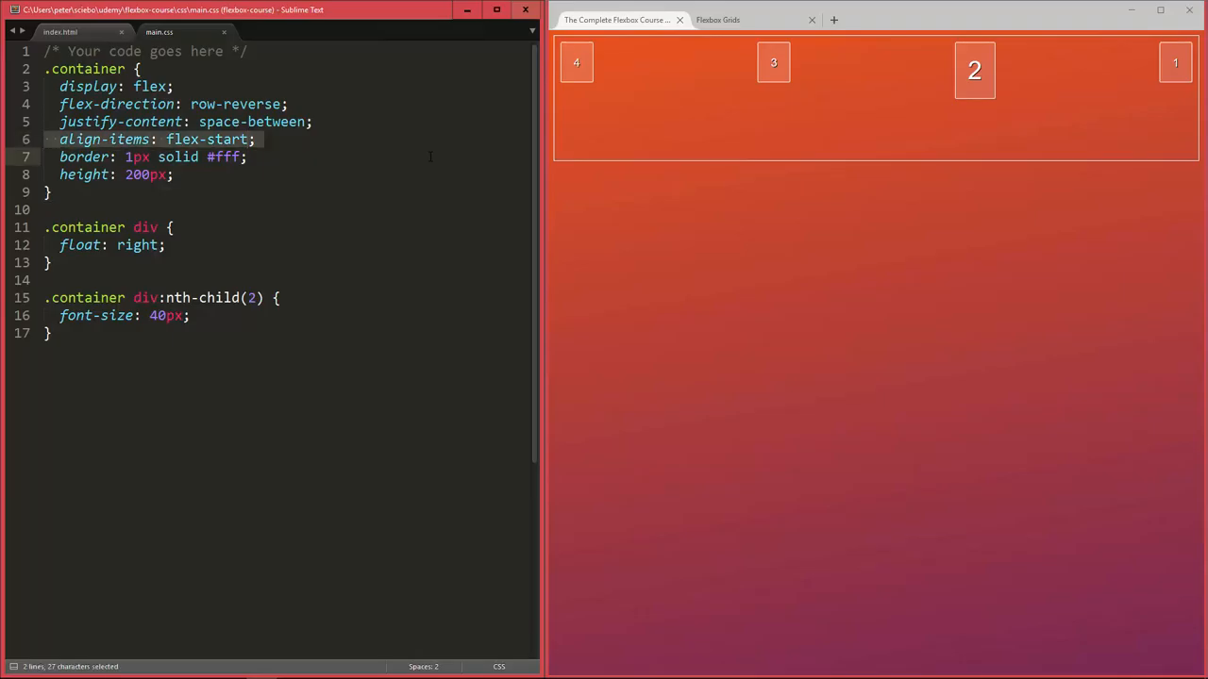